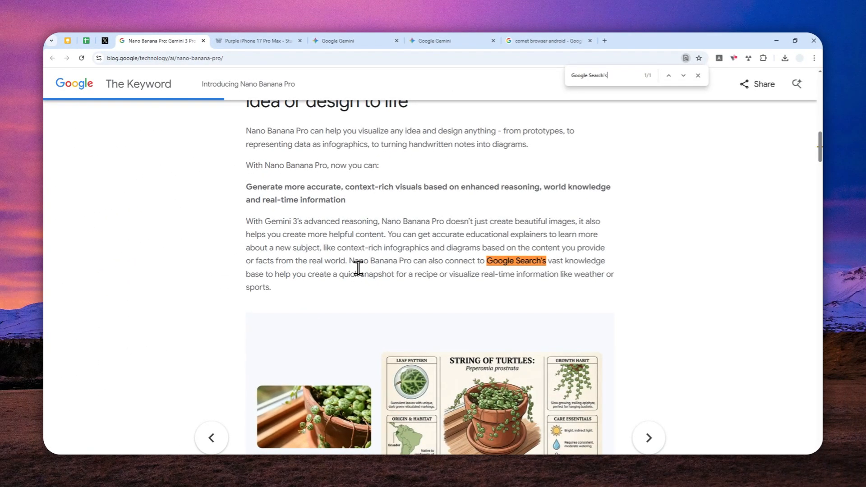
Browse the existing tabs, then start a new browser tab for a fresh Gemini chat
drag(348, 261, 547, 261)
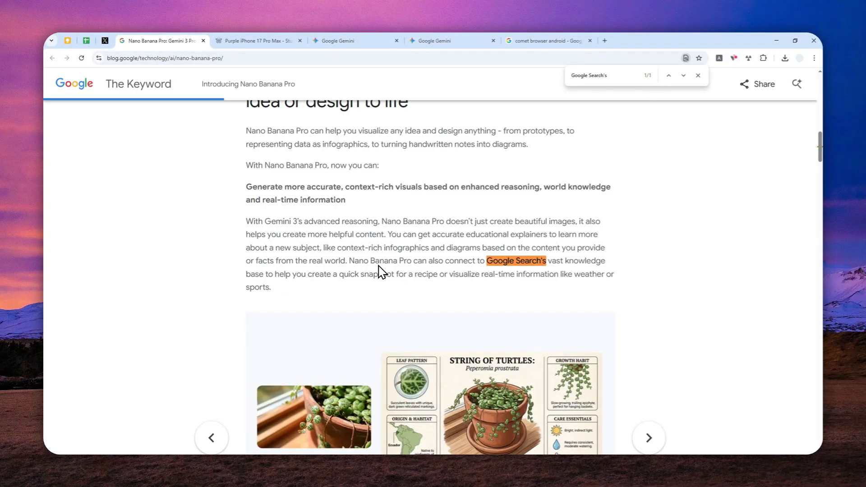
click(257, 41)
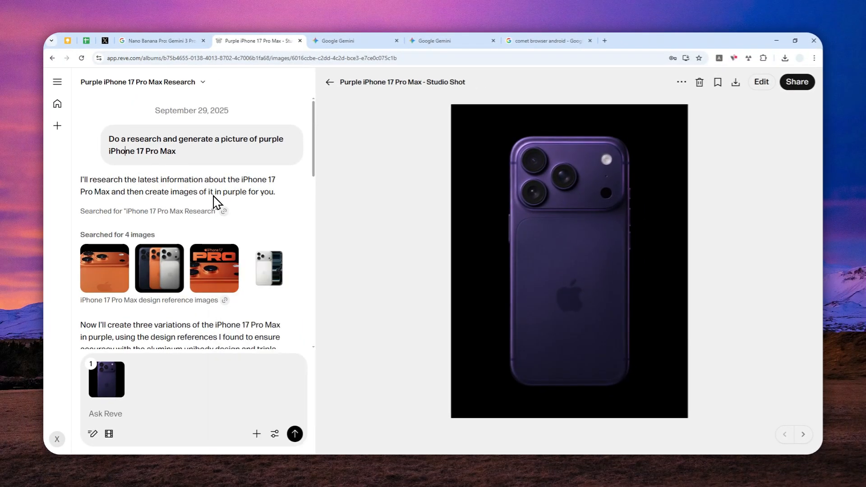
mouse_move(283, 149)
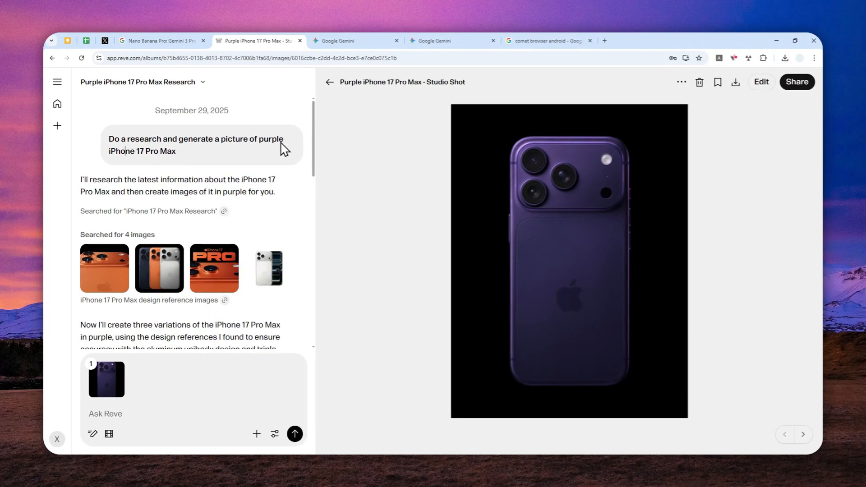
mouse_move(238, 174)
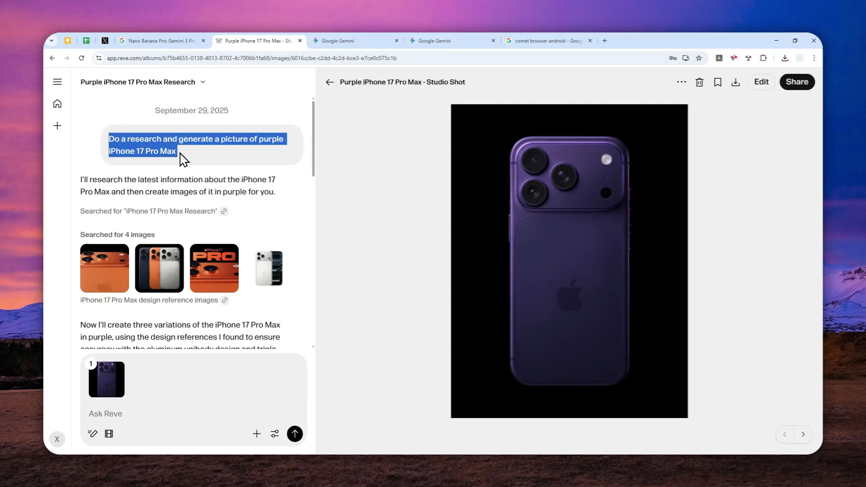
mouse_move(215, 241)
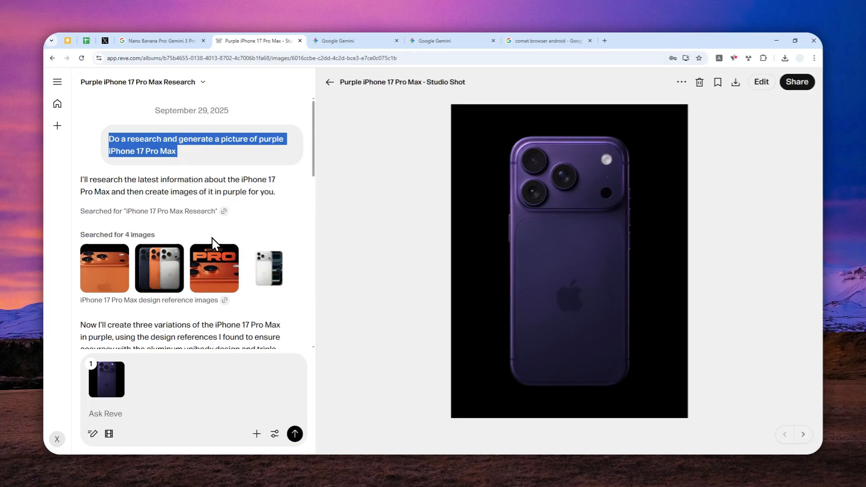
mouse_move(138, 149)
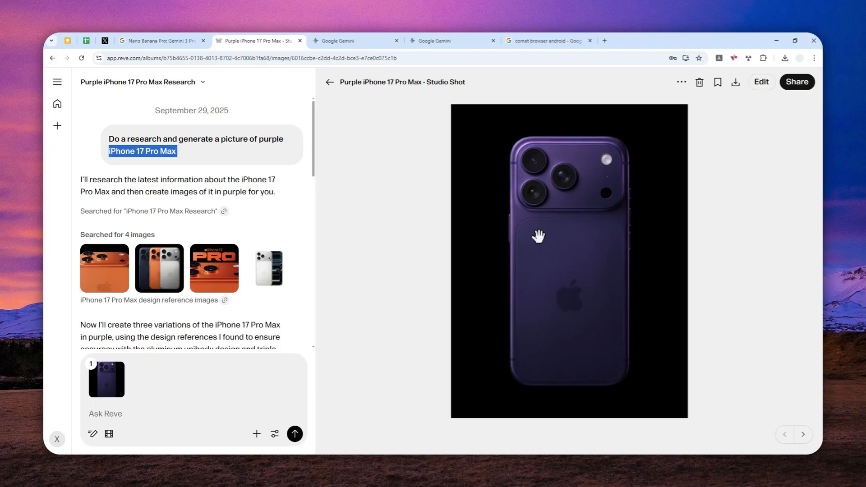
mouse_move(538, 226)
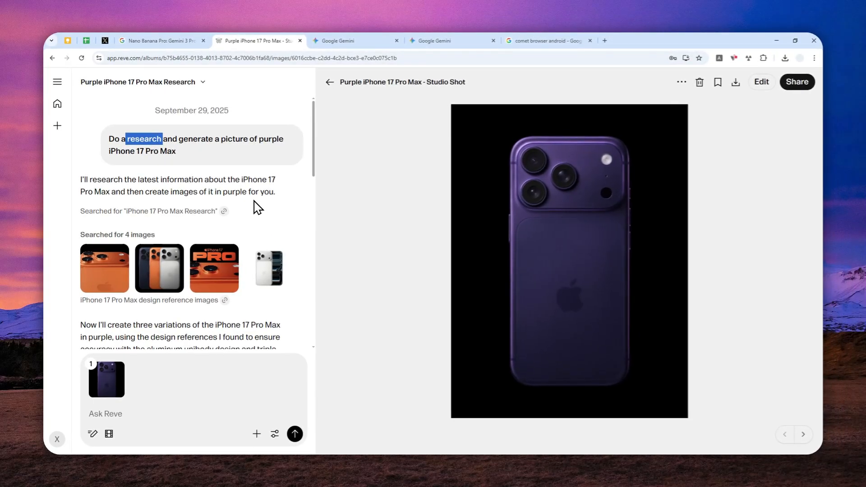
mouse_move(224, 184)
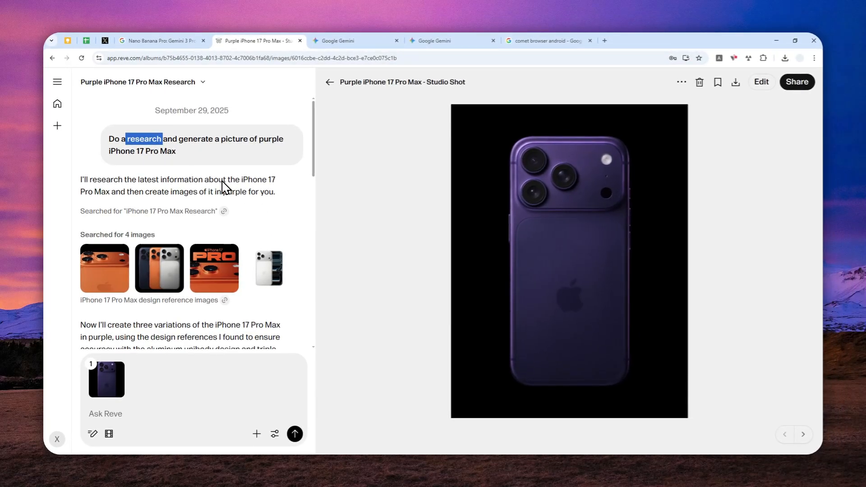
click(161, 41)
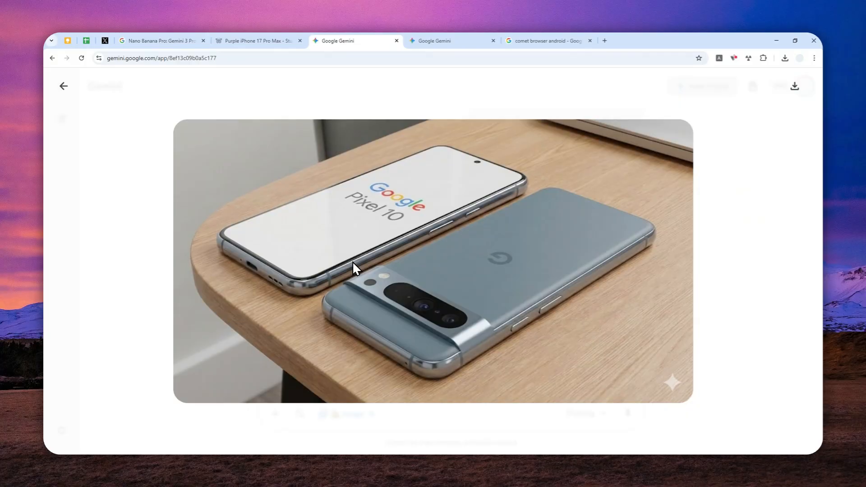
mouse_move(355, 261)
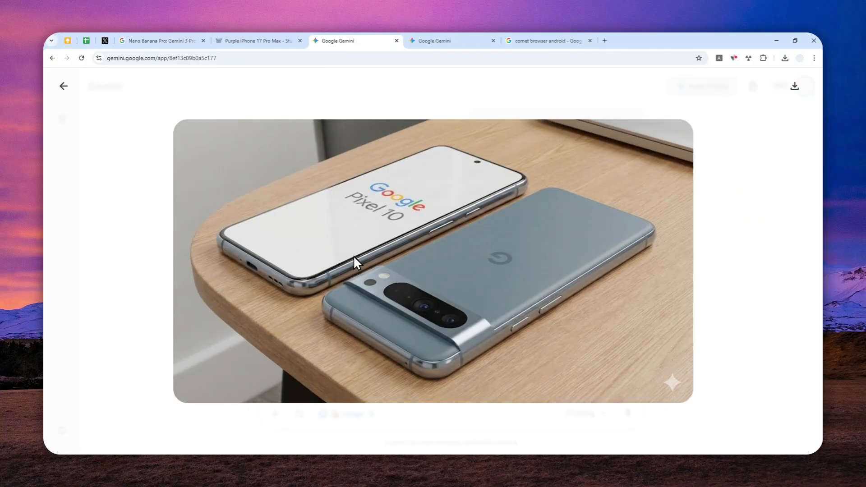
mouse_move(359, 282)
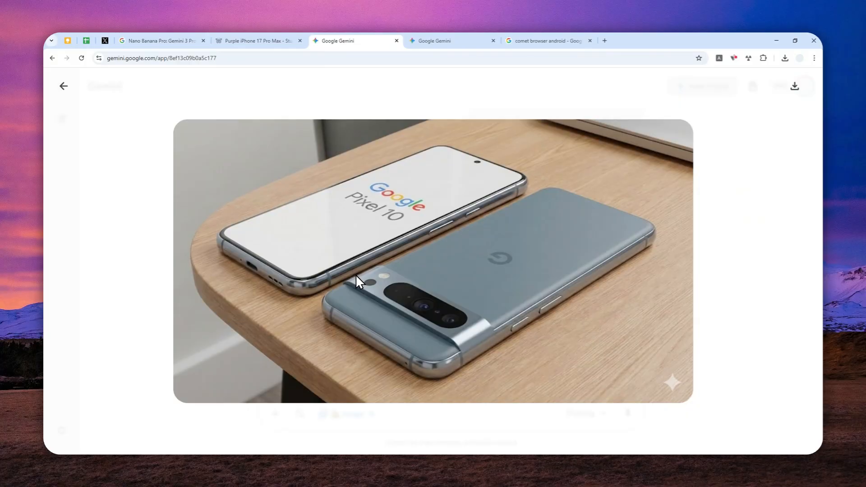
mouse_move(353, 281)
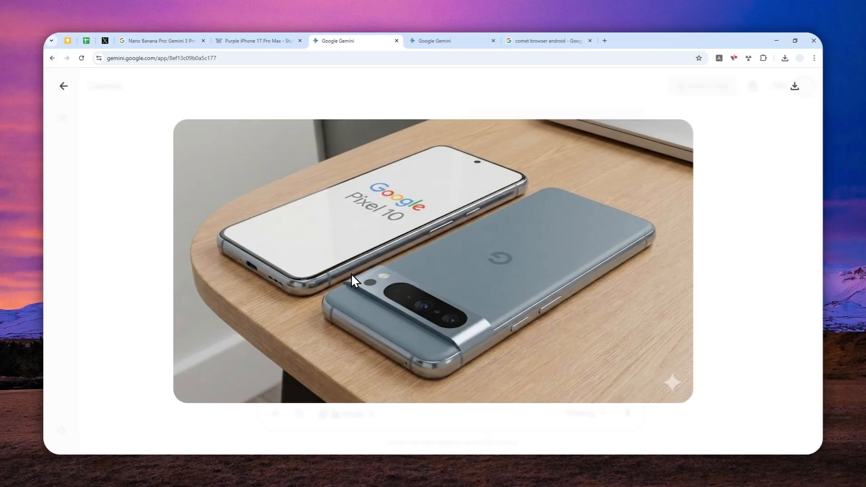
mouse_move(380, 280)
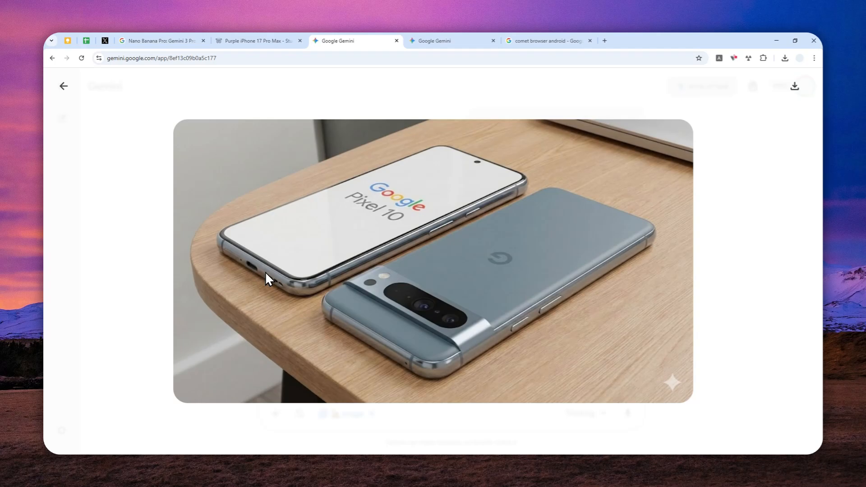
mouse_move(284, 265)
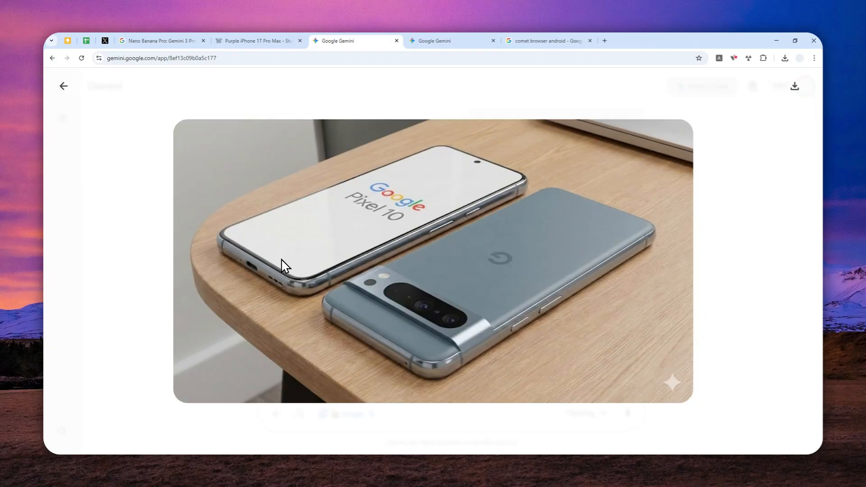
mouse_move(285, 245)
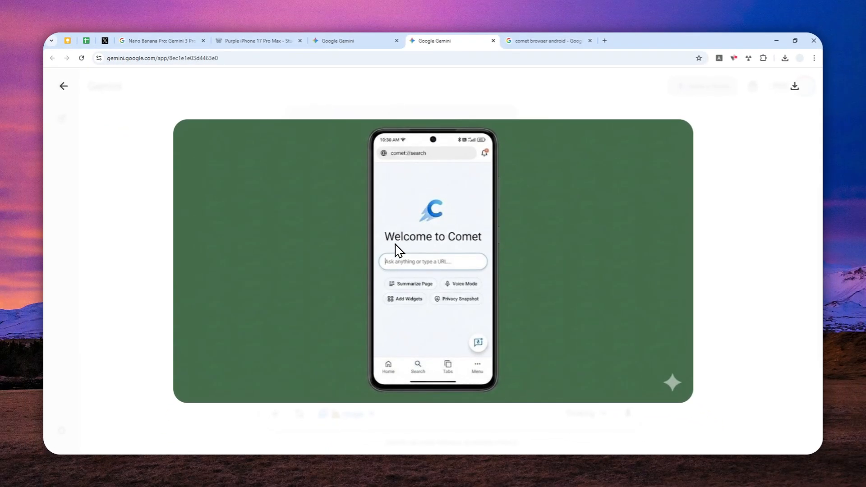
mouse_move(415, 253)
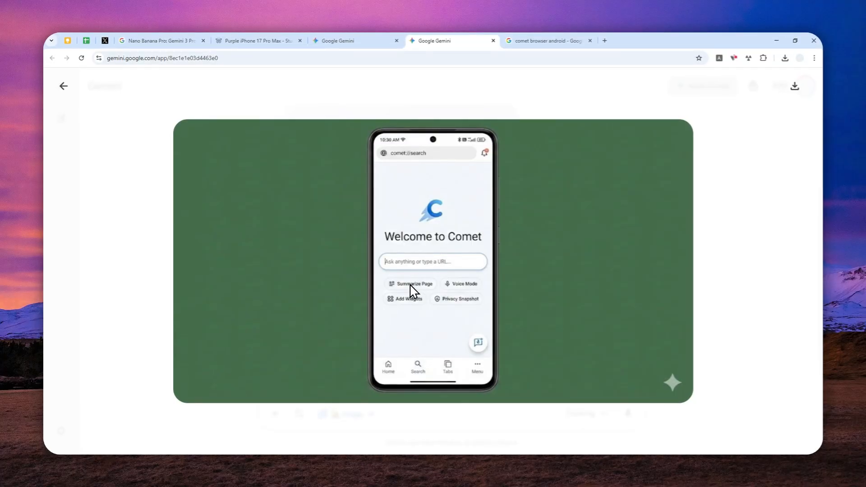
mouse_move(421, 287)
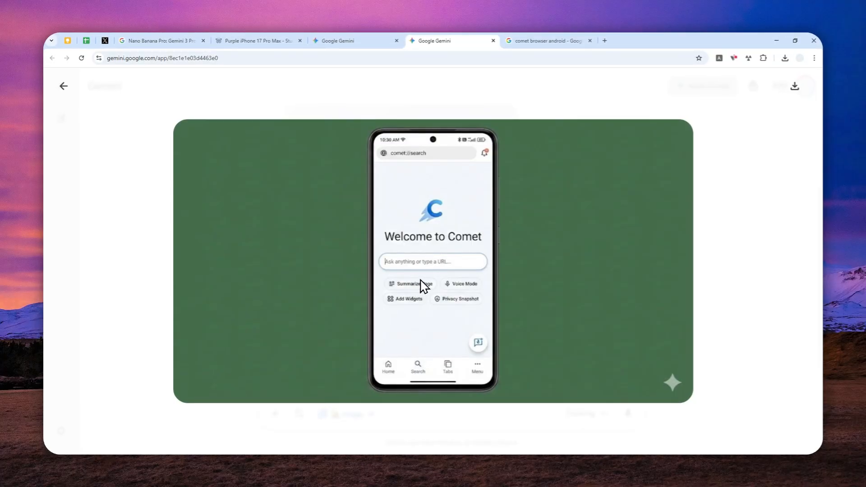
mouse_move(452, 271)
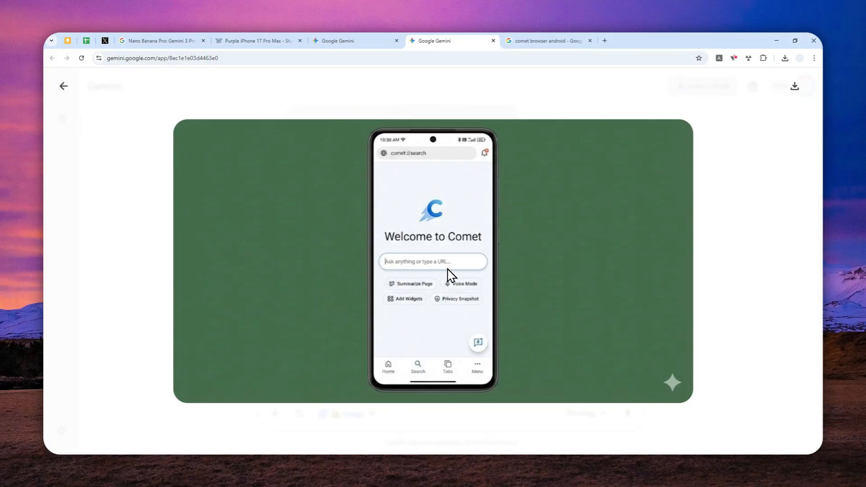
mouse_move(422, 286)
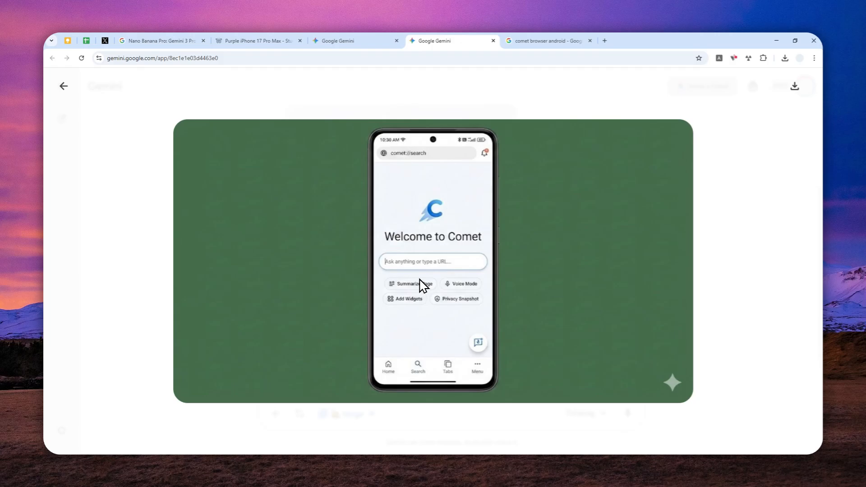
mouse_move(423, 286)
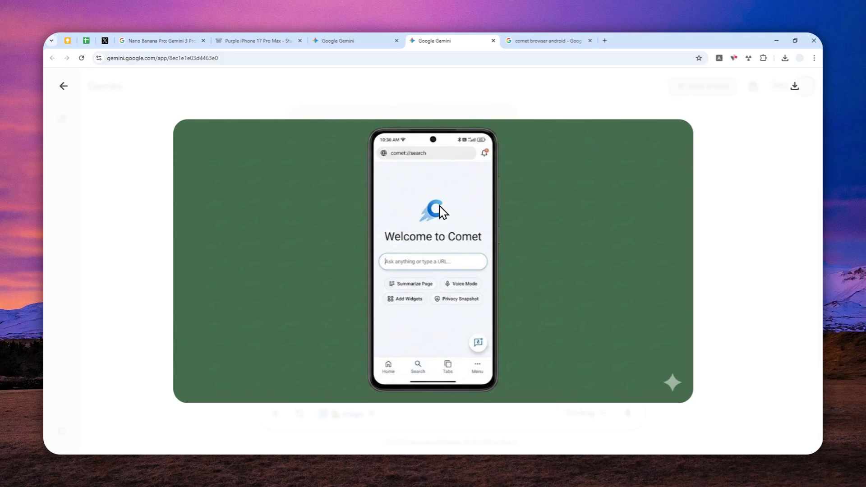
mouse_move(428, 217)
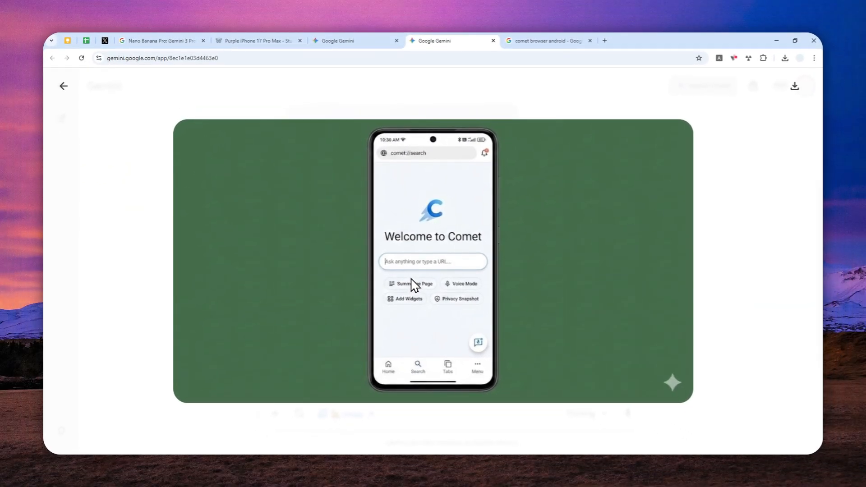
mouse_move(422, 286)
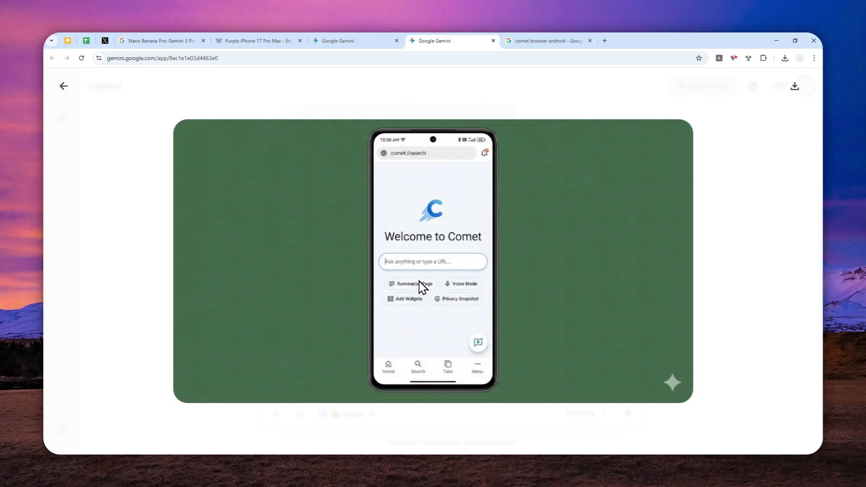
mouse_move(415, 292)
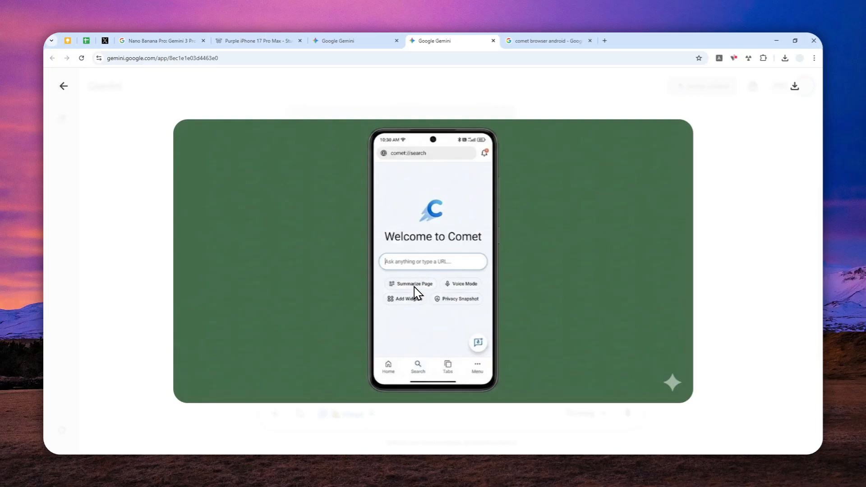
mouse_move(415, 296)
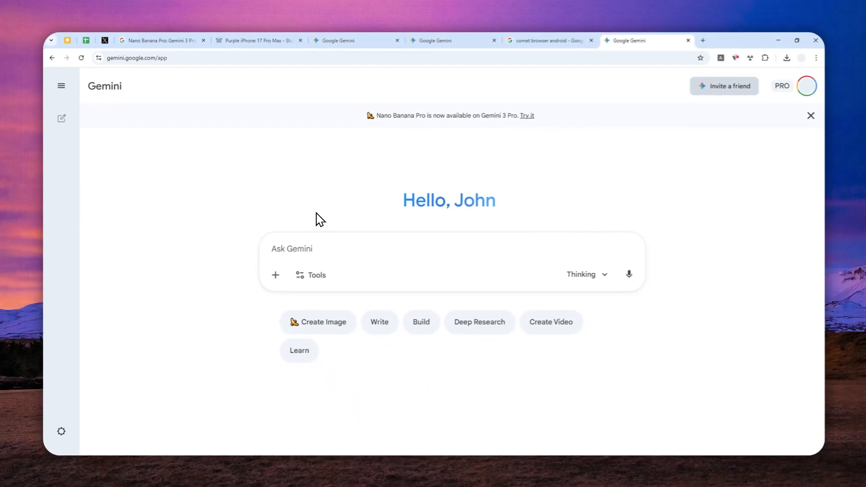
mouse_move(374, 243)
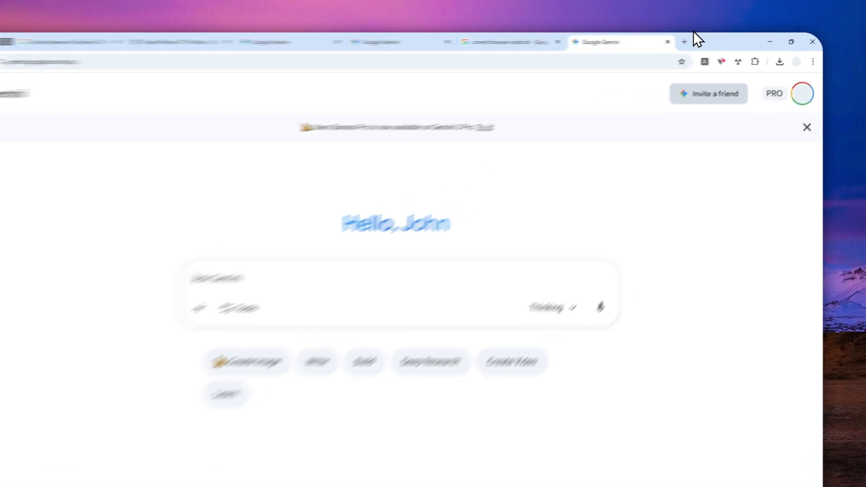
click(684, 42)
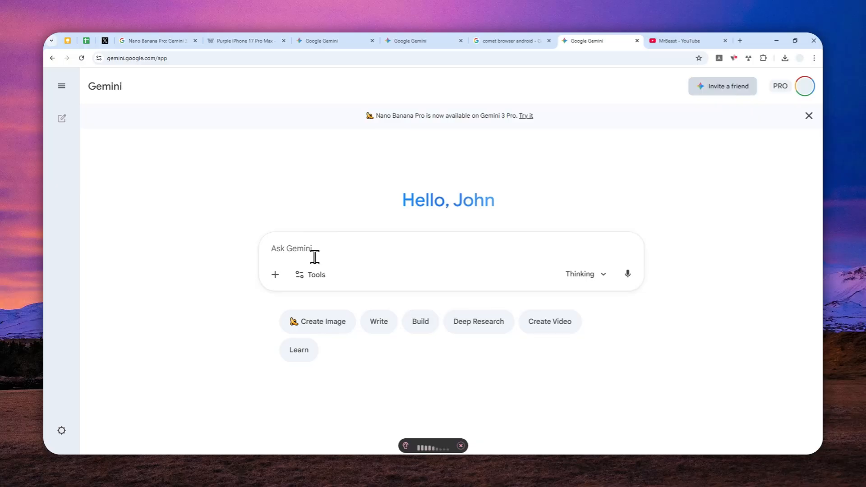
Write the prompt 'Please generate an infographic summarizing the latest YouTube video of MrBeast...' in the Ask Gemini box
click(292, 248)
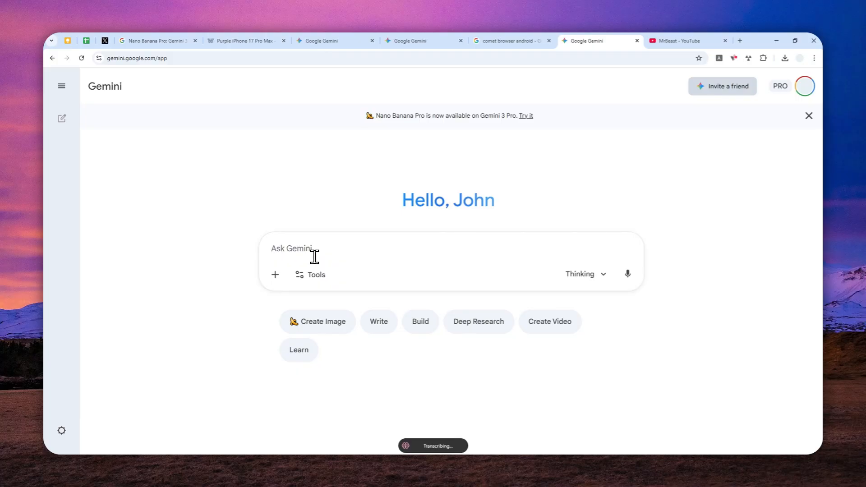
text(Please generate an infographic summarizing the latest YouTube video of MrBeast and make sure to perform search before creating a picture.)
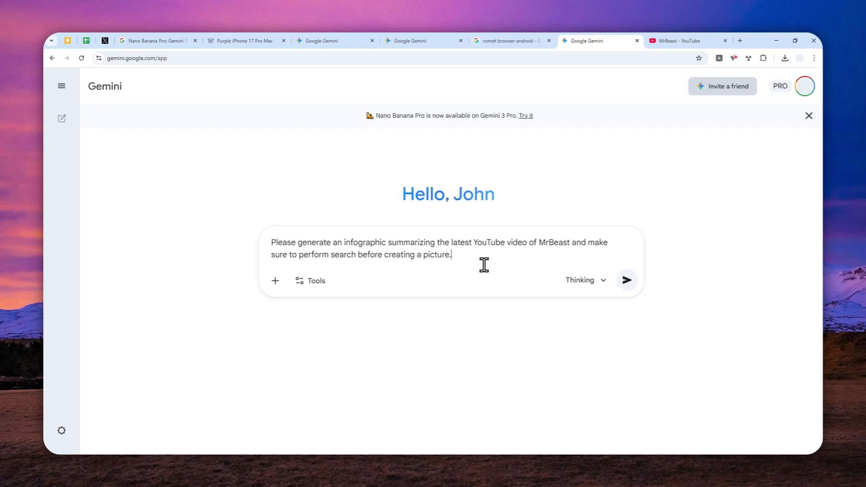
mouse_move(314, 263)
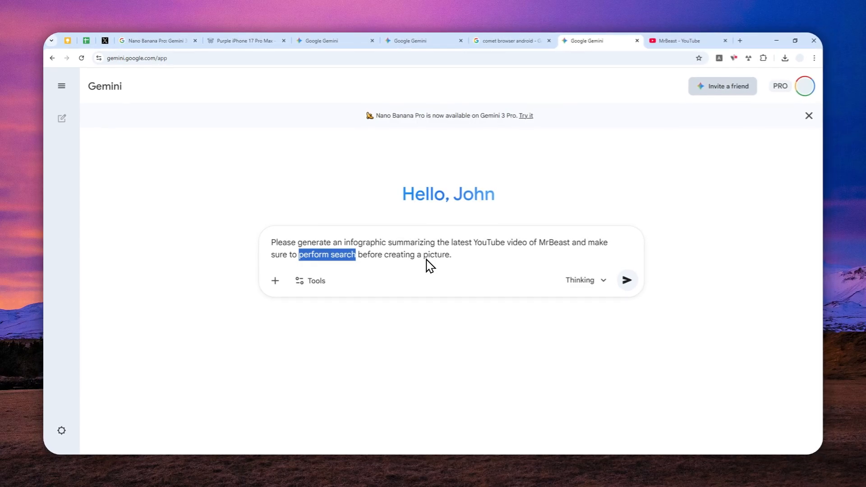
Attach the Create images tool to the prompt and check the Thinking with 3 Pro model
click(310, 280)
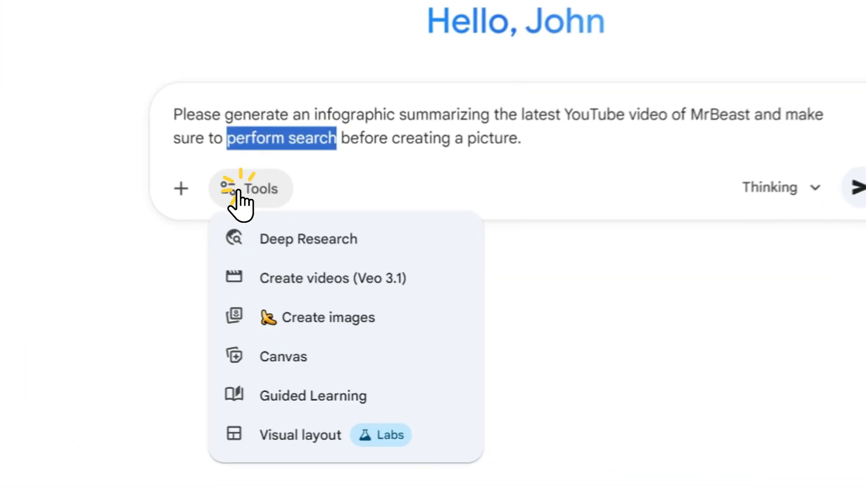
click(326, 317)
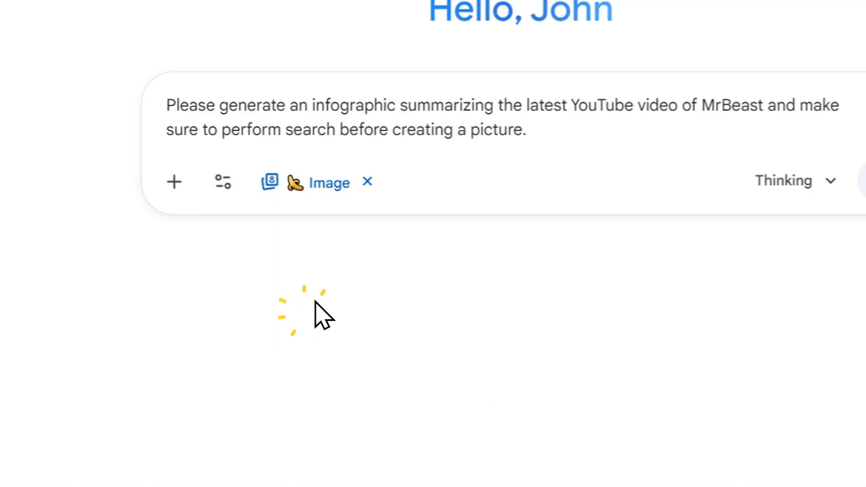
click(518, 183)
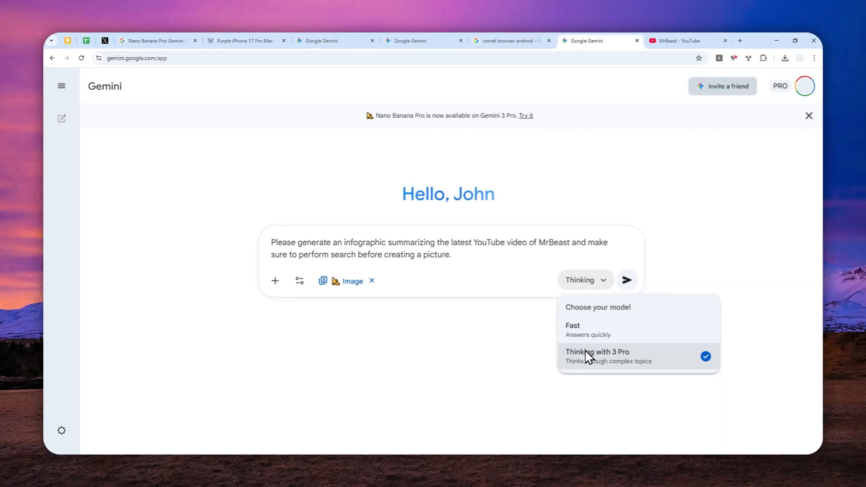
mouse_move(444, 276)
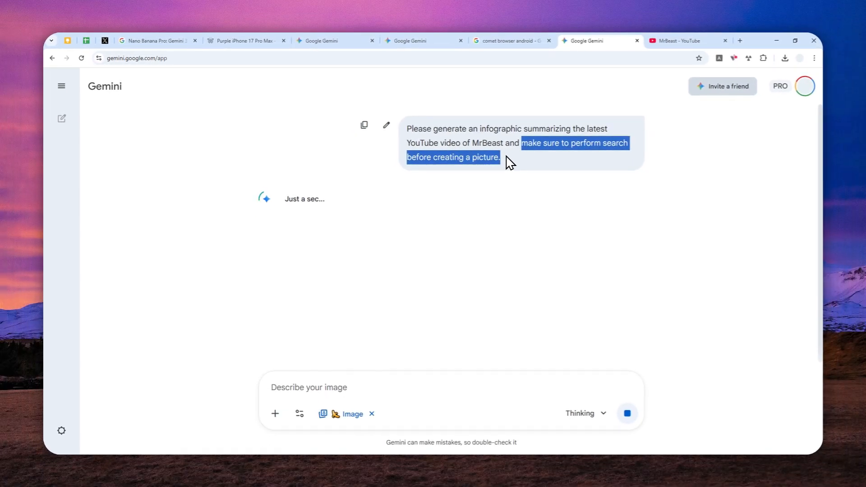
mouse_move(354, 183)
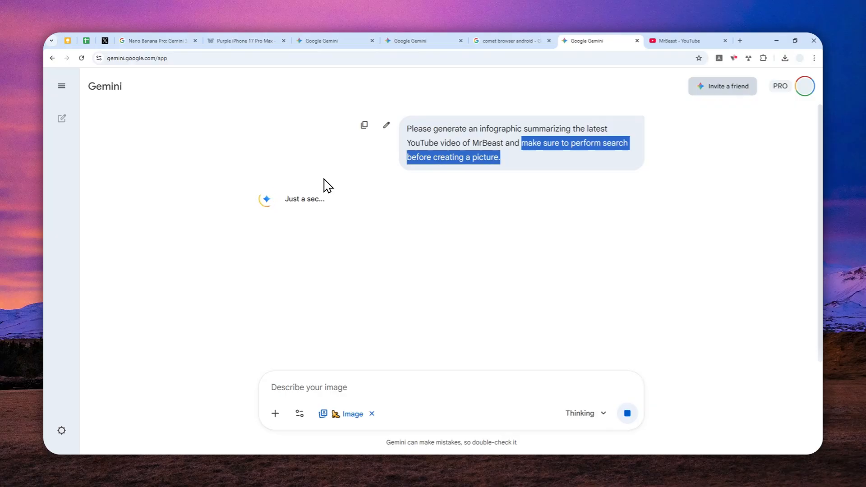
mouse_move(437, 190)
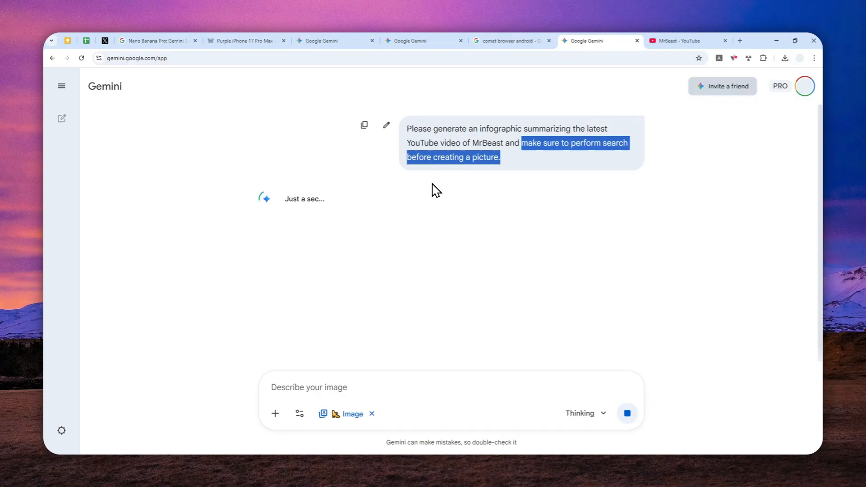
mouse_move(344, 208)
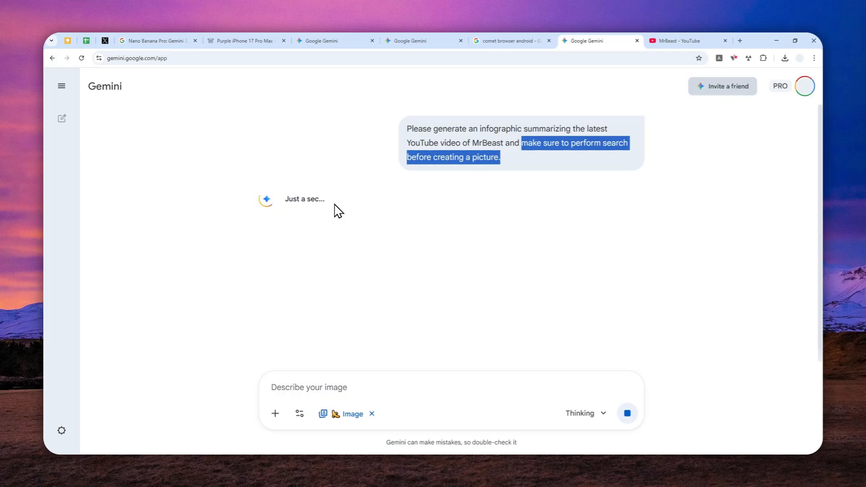
mouse_move(346, 211)
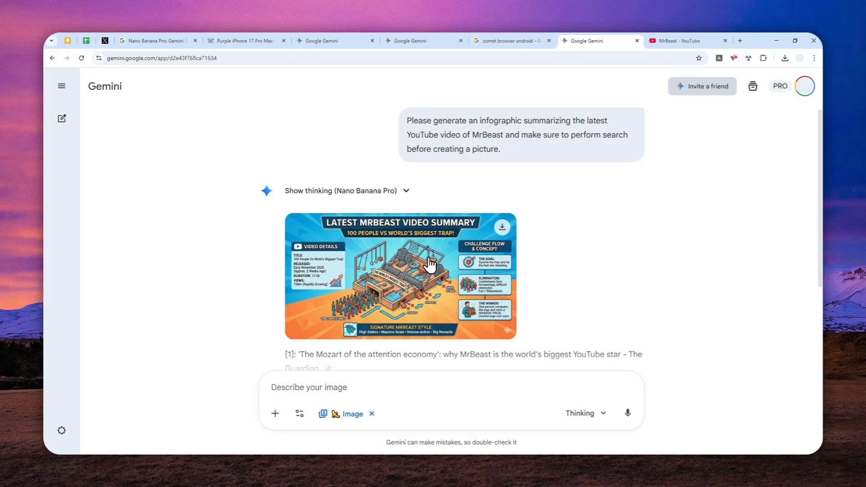
click(398, 275)
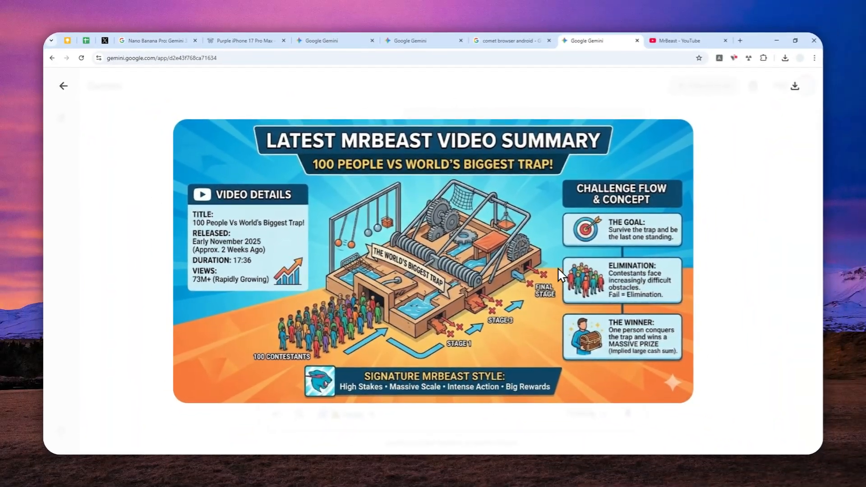
mouse_move(337, 223)
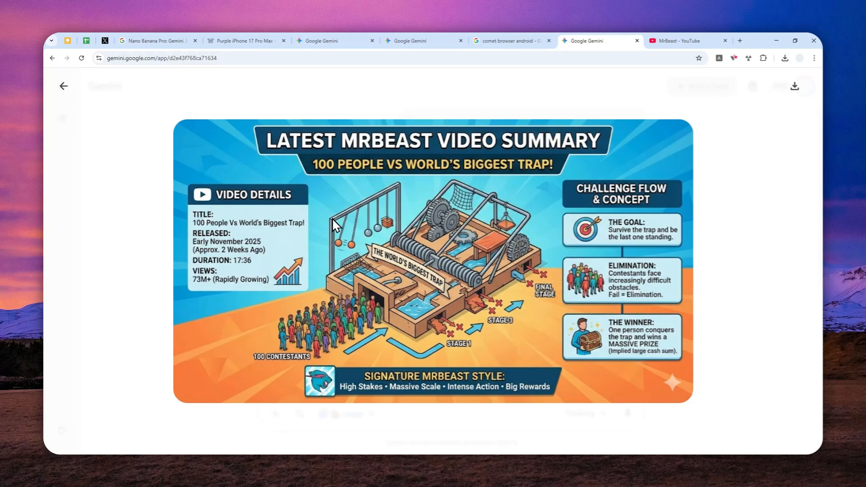
mouse_move(369, 255)
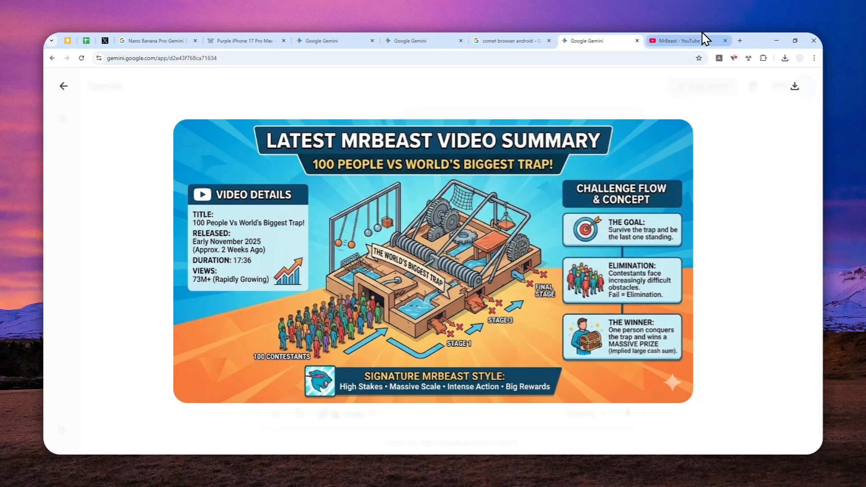
click(685, 41)
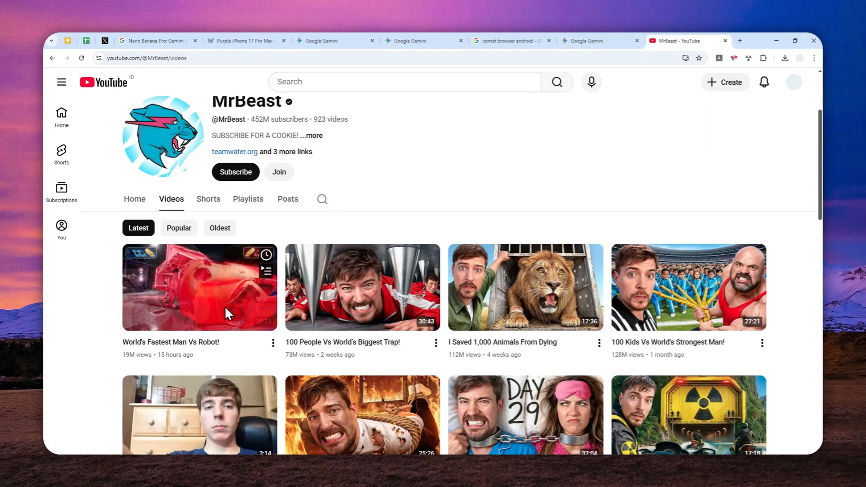
click(599, 41)
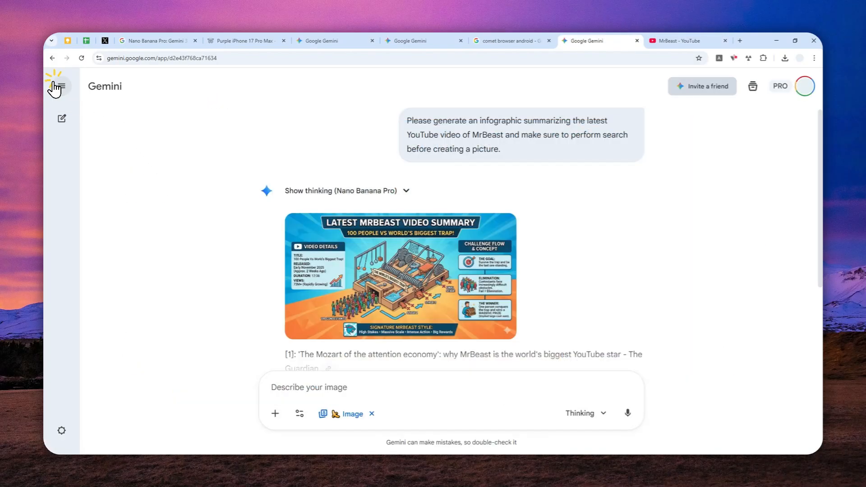
Reopen the earlier MrBeast video chat from Recent and scroll to its infographic and sources
click(57, 87)
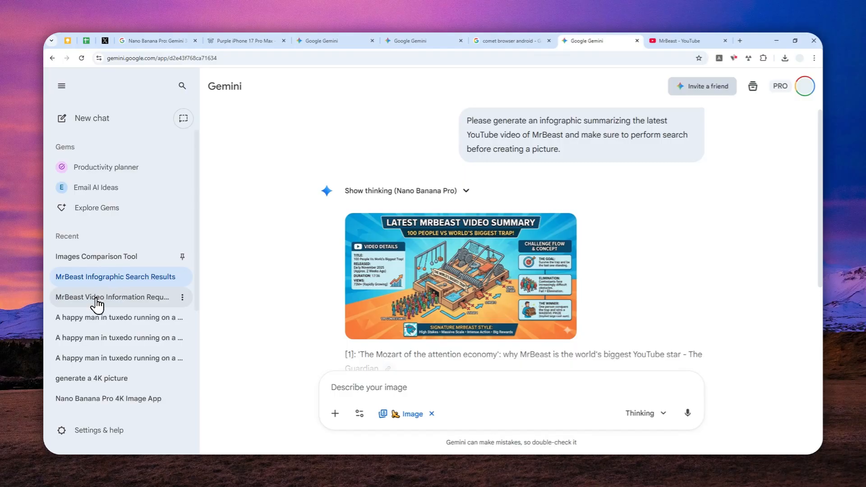
click(113, 297)
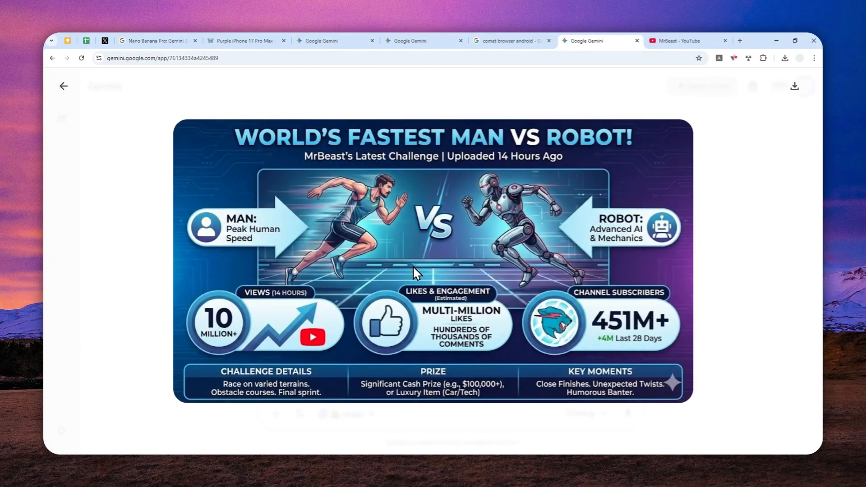
mouse_move(411, 284)
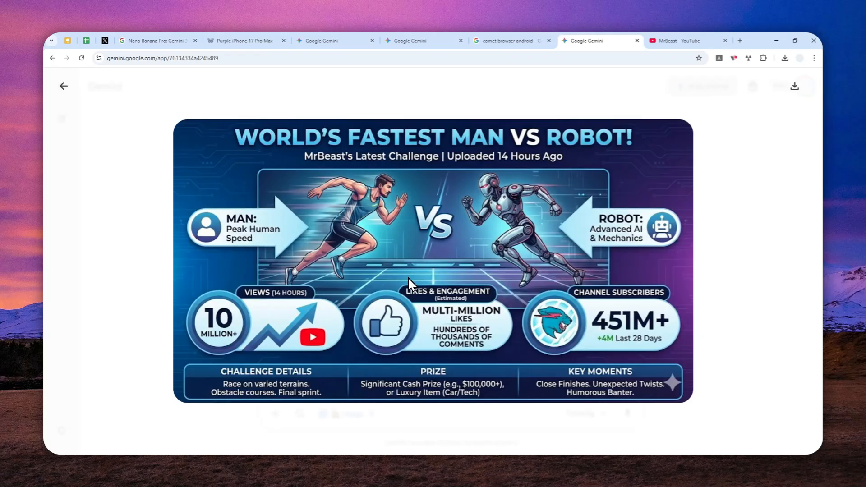
mouse_move(422, 270)
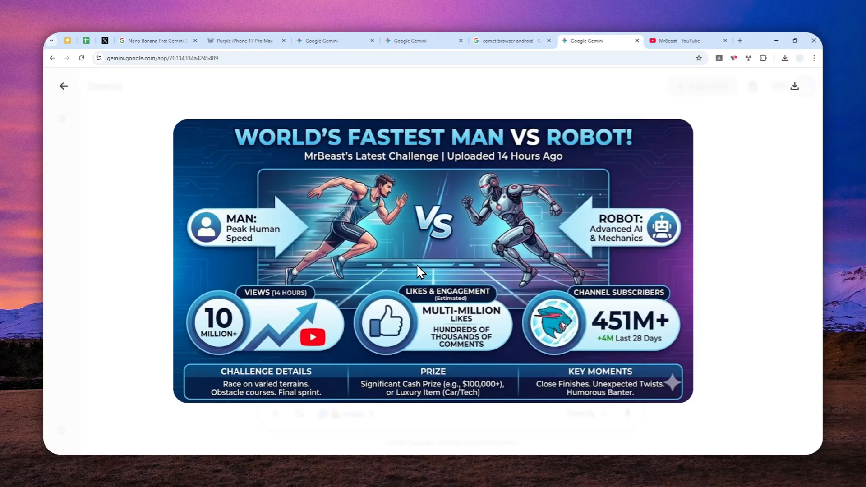
mouse_move(518, 190)
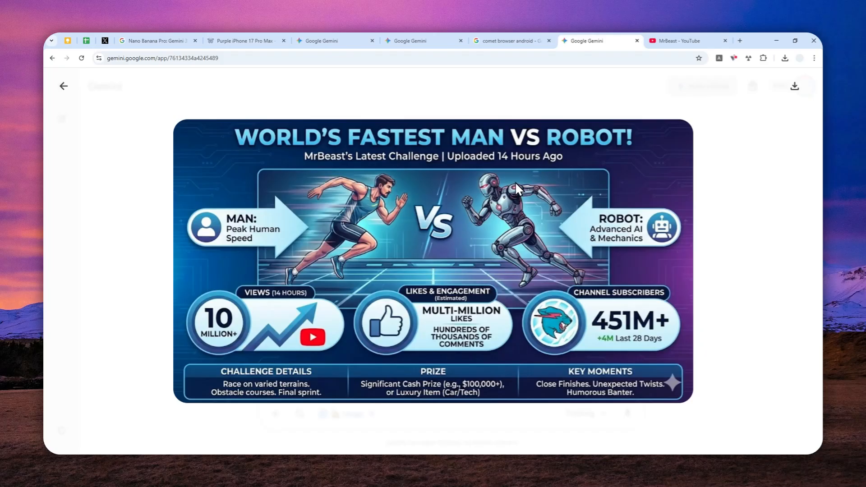
mouse_move(515, 196)
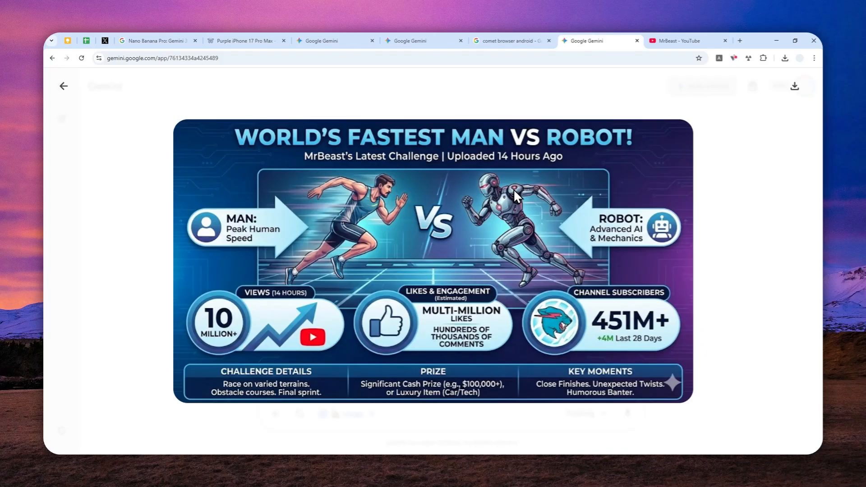
mouse_move(599, 163)
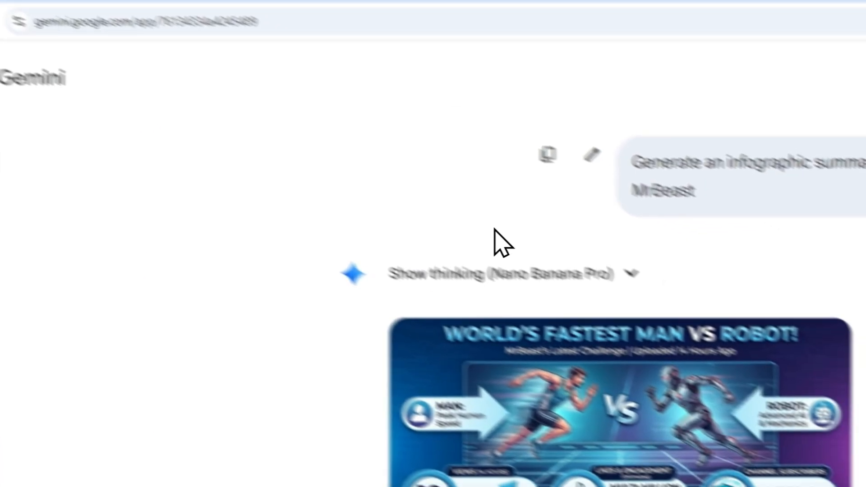
scroll(down, 3)
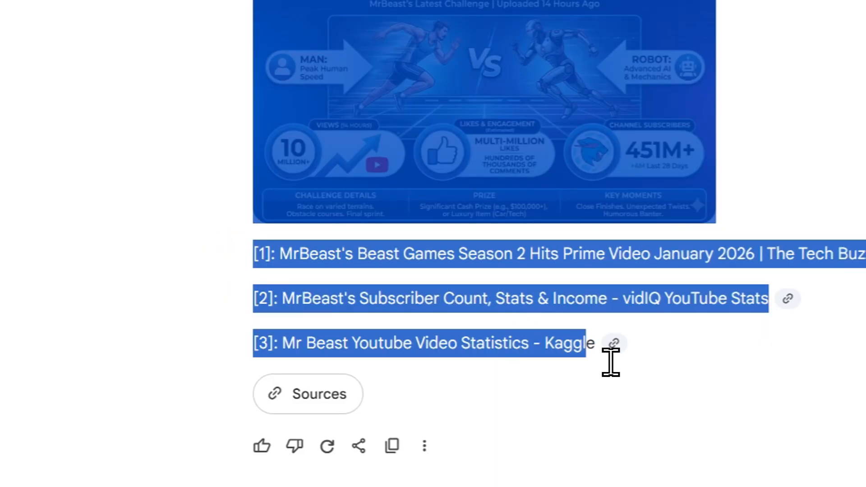
mouse_move(604, 242)
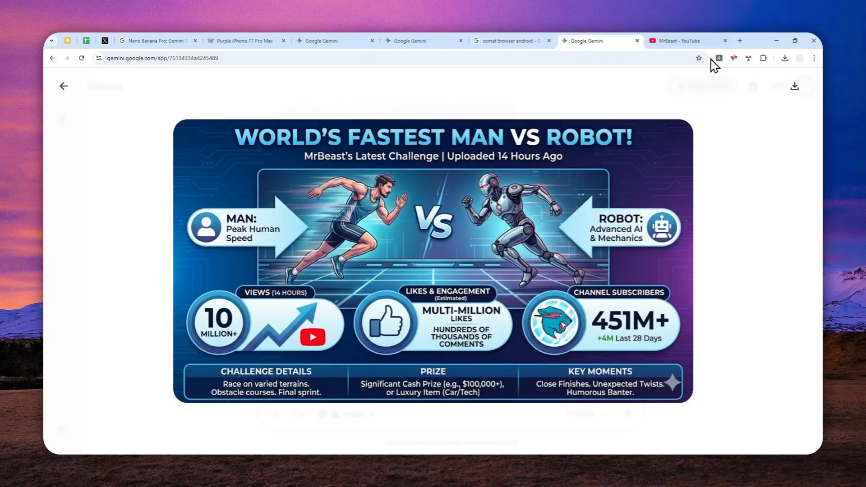
Enable Grounding with Google Search in AI Studio's Run settings, then return to the Nano Banana Pro blog
click(739, 41)
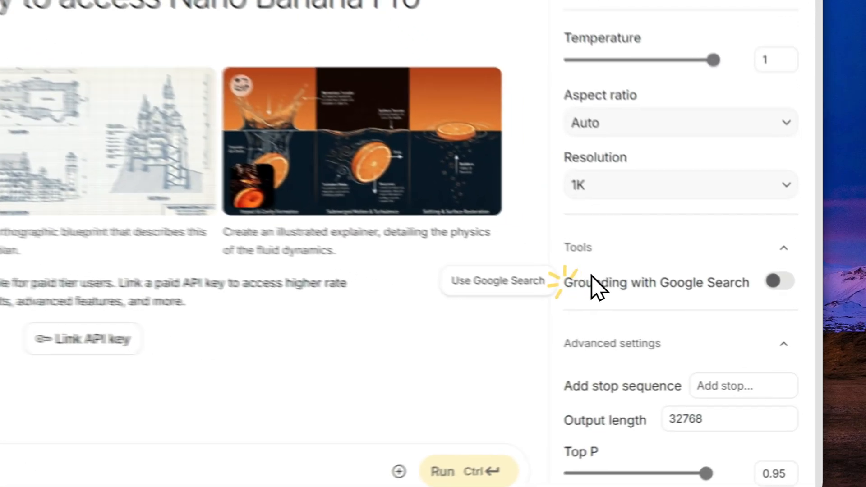
click(778, 283)
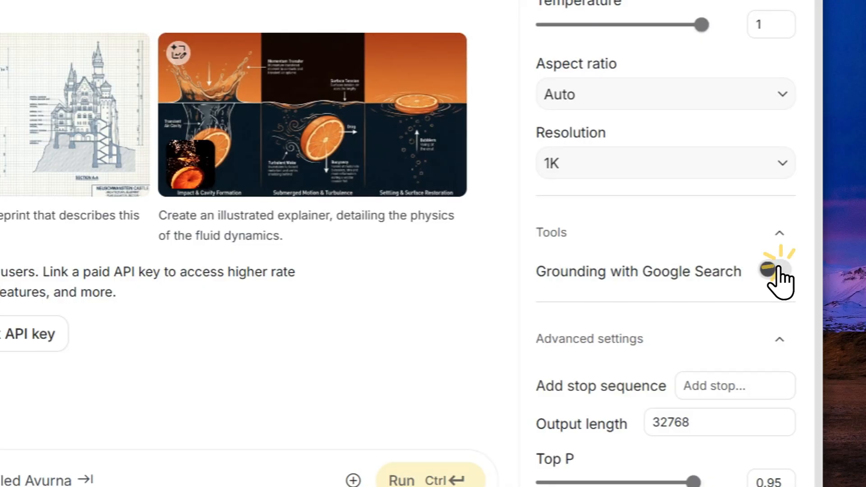
click(777, 271)
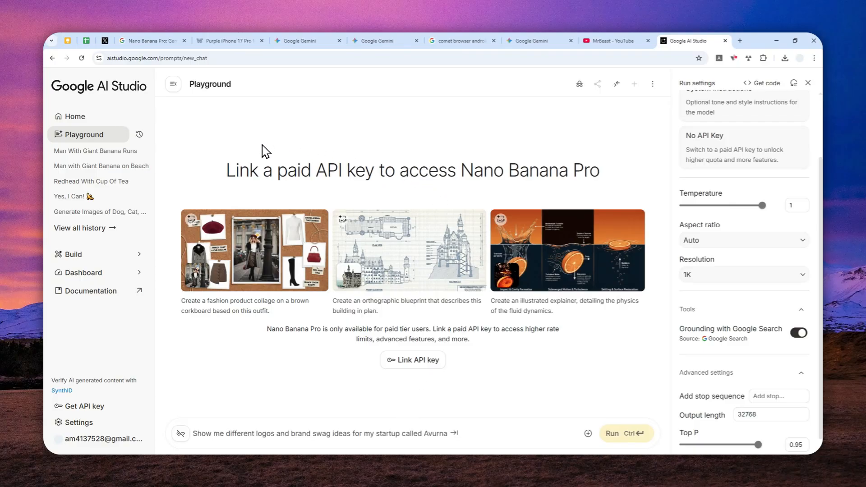
mouse_move(710, 306)
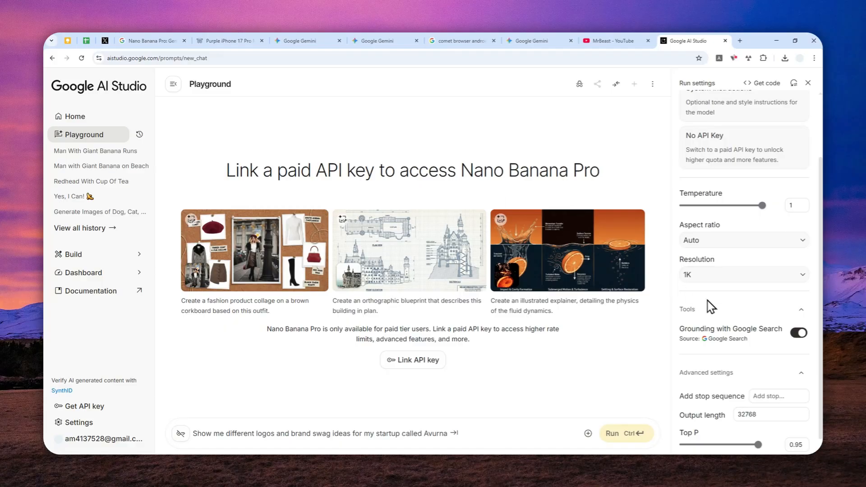
click(143, 41)
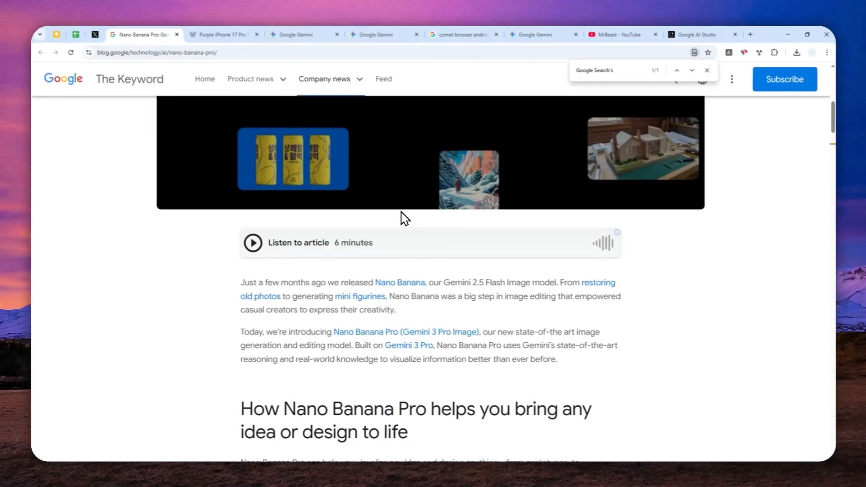